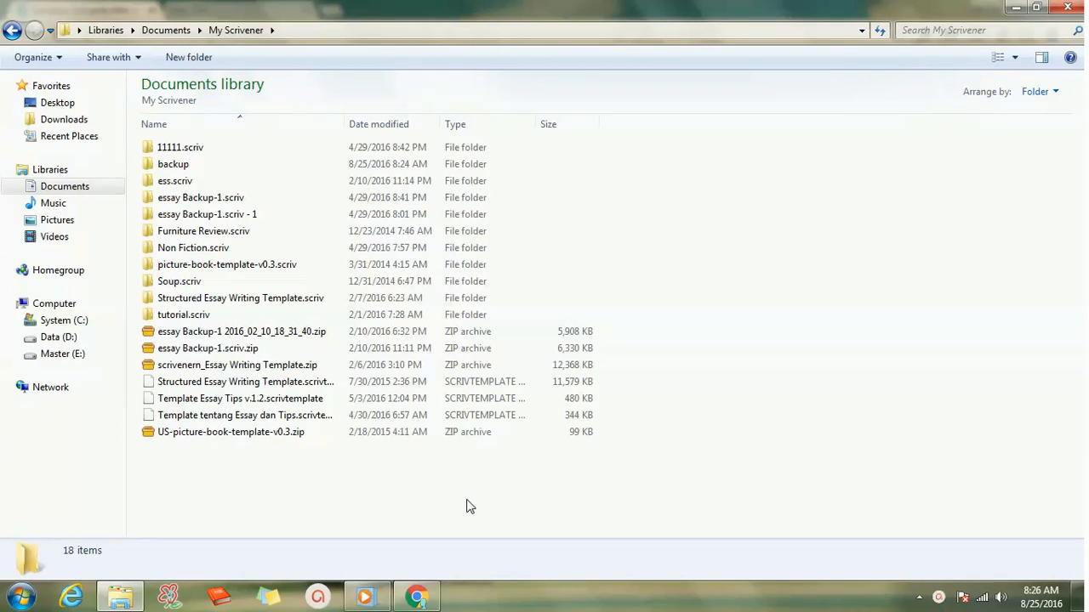
mouse_move(458, 504)
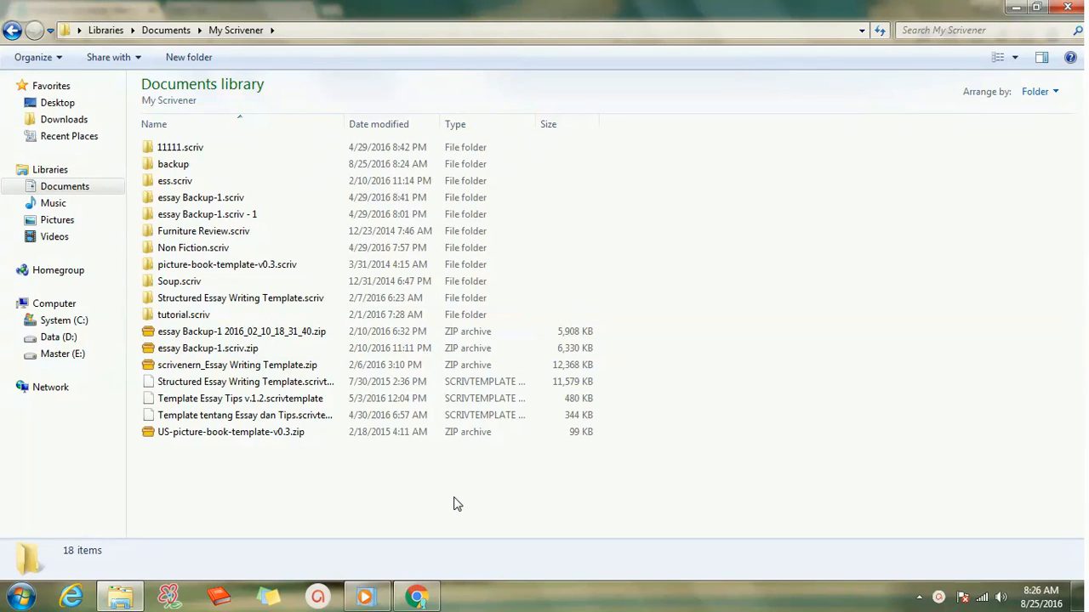
Extract essay Backup-1 2016_02_10_18_31_40.zip into its own new folder with PeaZip
left_click(227, 264)
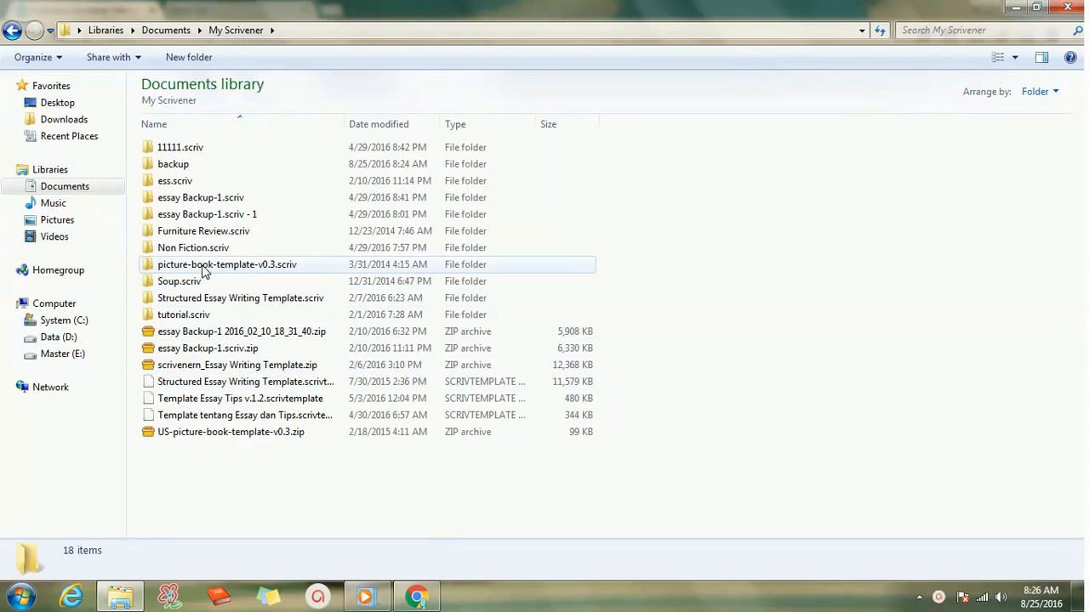
left_click(242, 331)
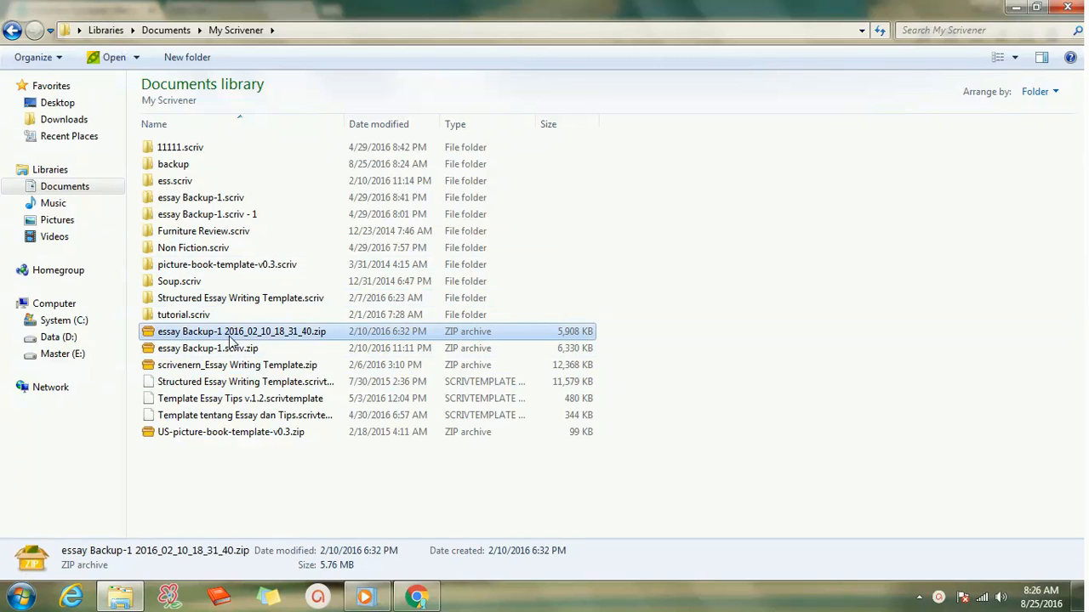
right_click(242, 331)
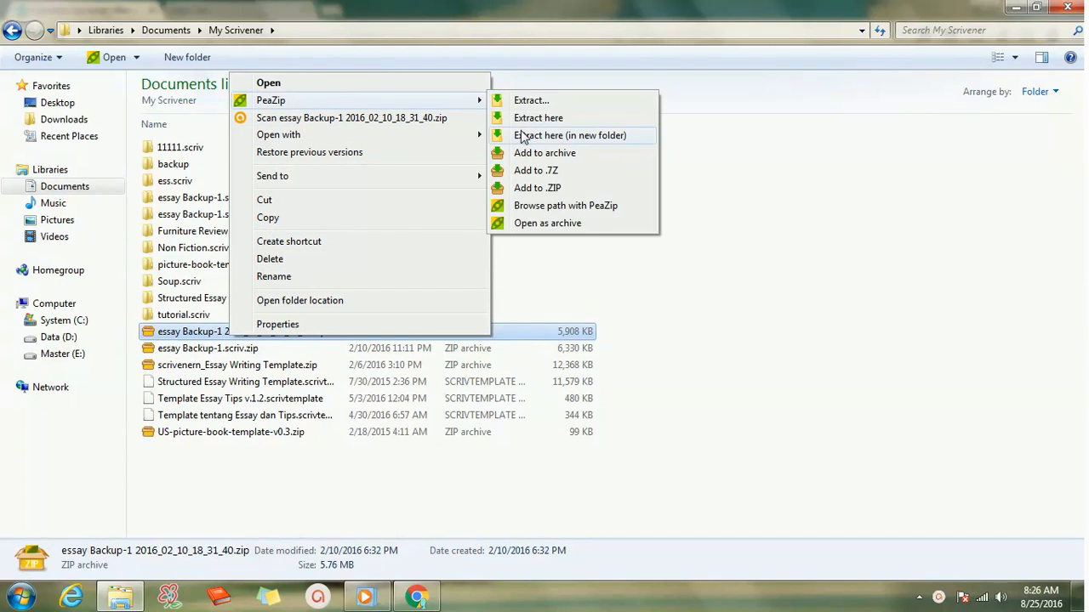
left_click(569, 135)
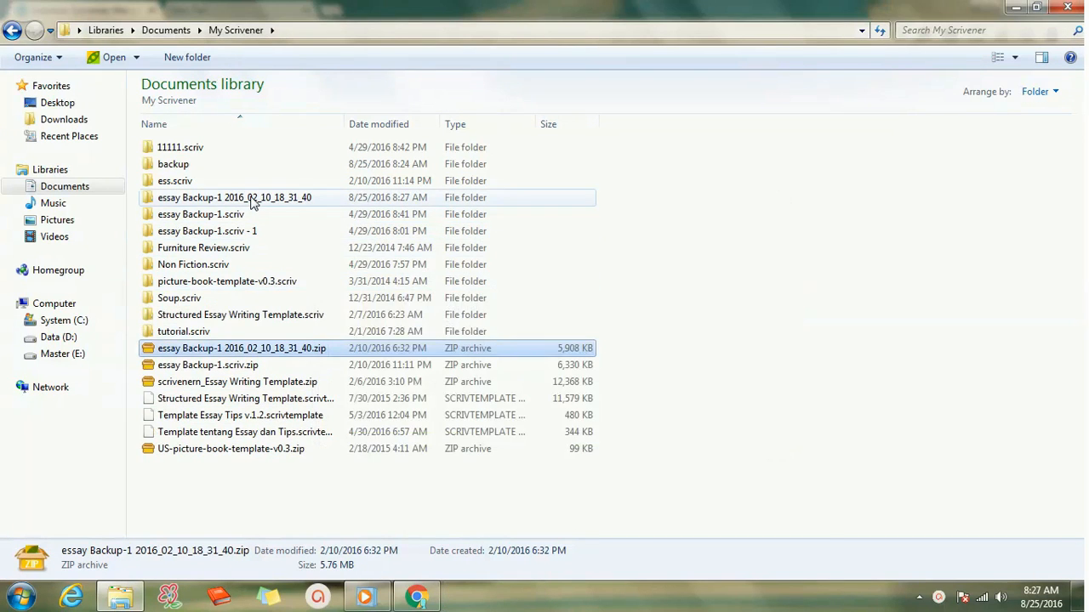
double_click(234, 197)
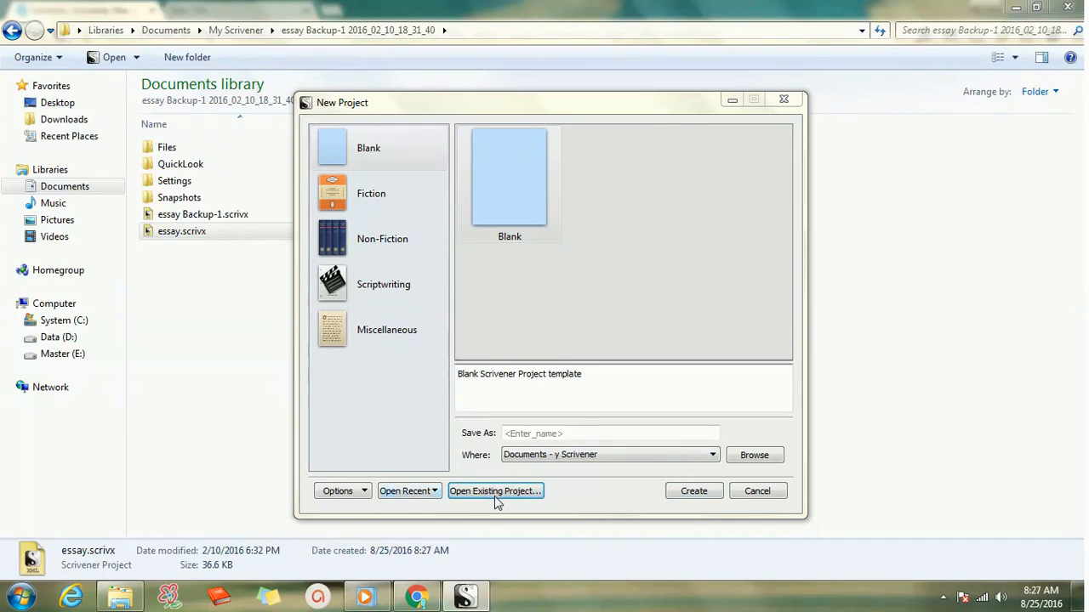
Dismiss Scrivener's New Project and Open Project dialogs without opening anything
left_click(495, 491)
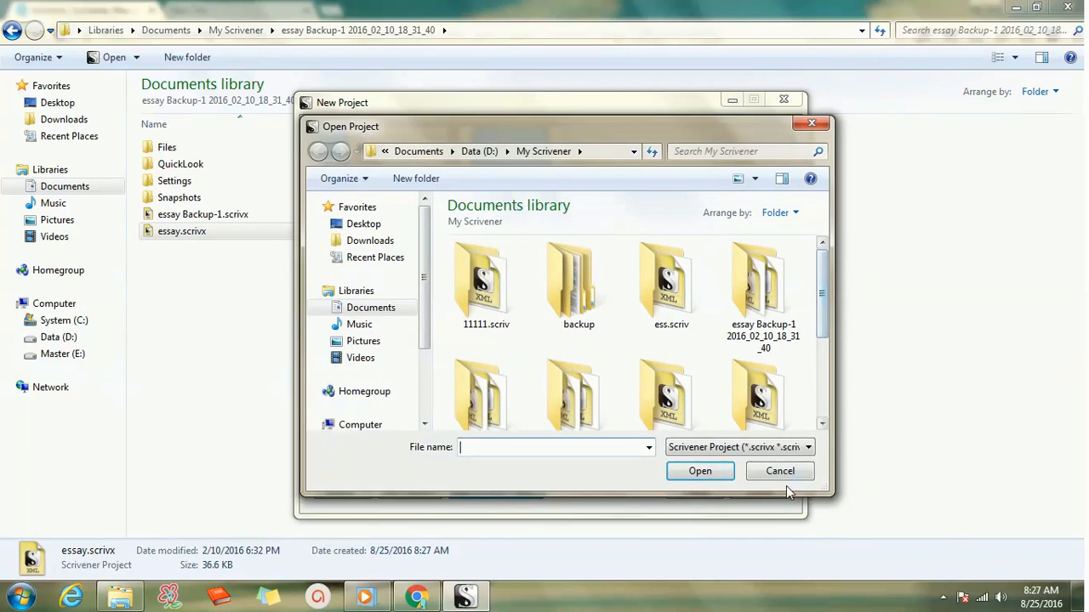
left_click(779, 471)
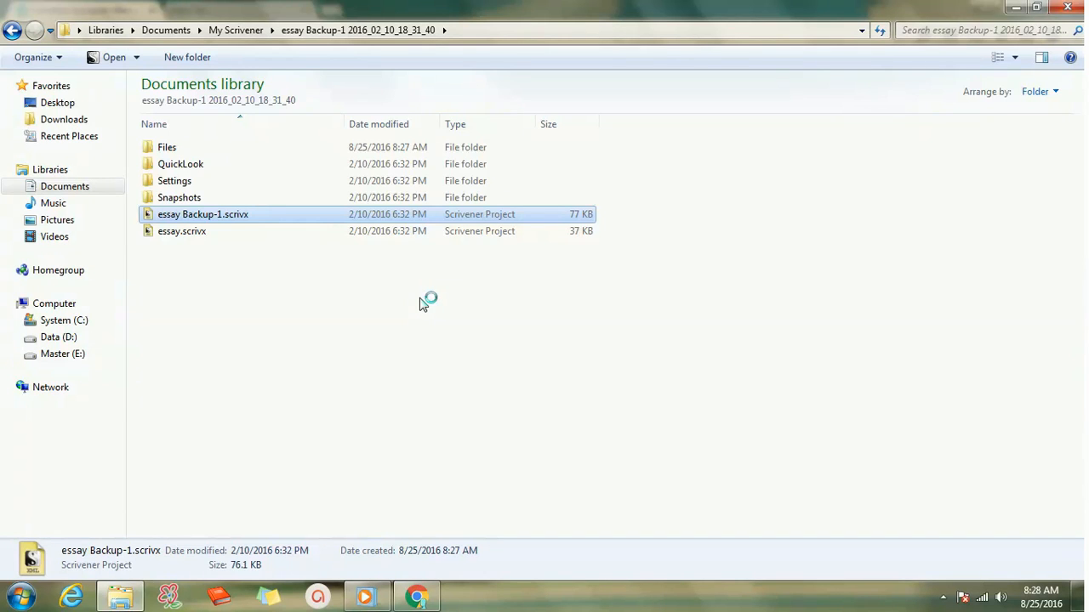
mouse_move(474, 439)
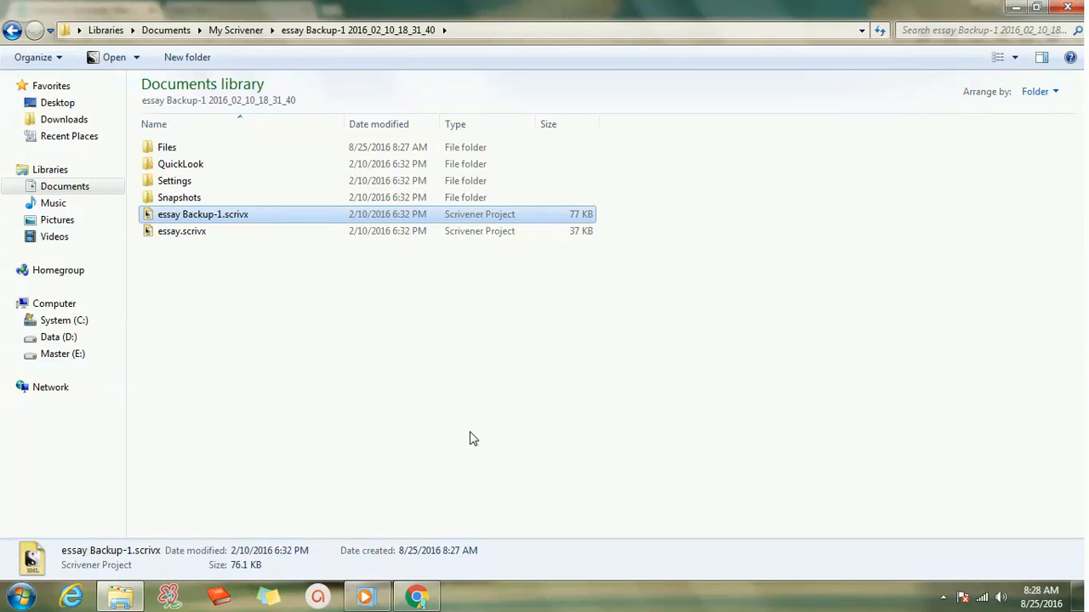
Read the befleet blog post in Chrome and highlight its delete-extra-.scrivx-files fix
left_click(416, 595)
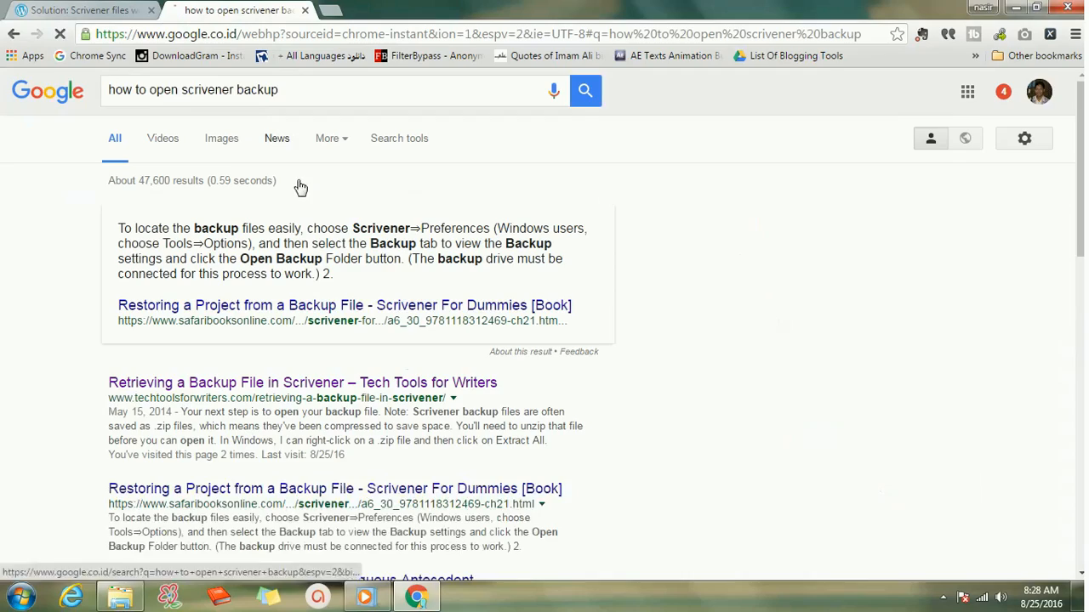
left_click(302, 381)
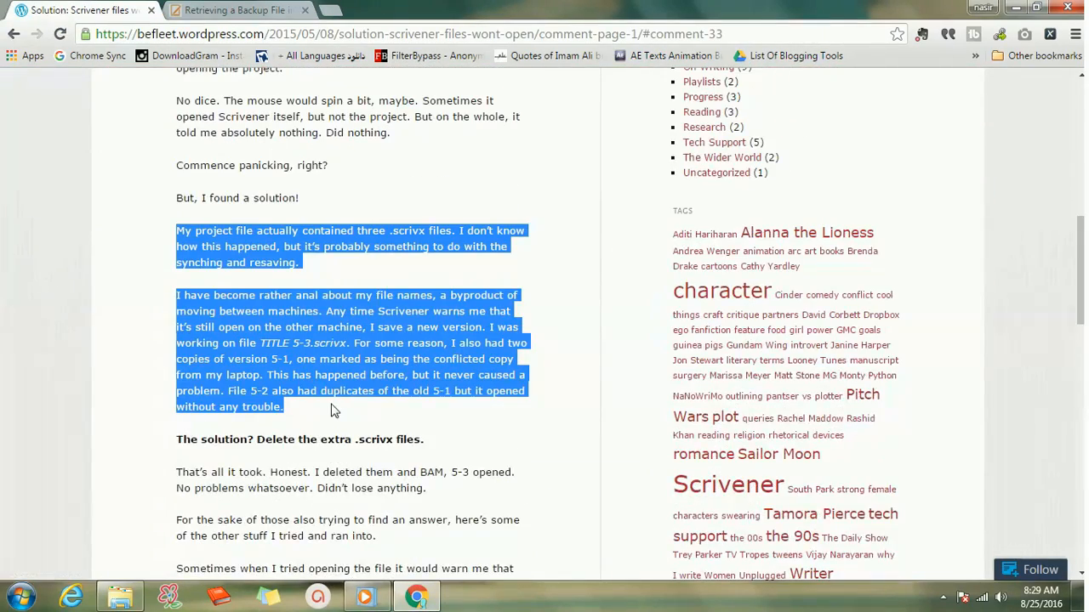
scroll("down", 3)
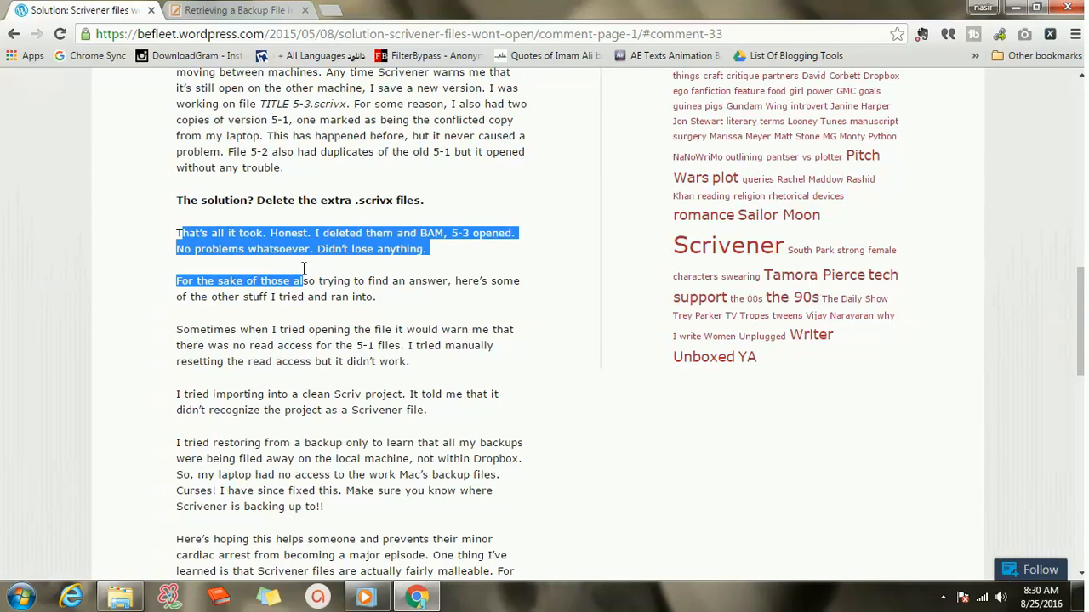
left_click_drag(303, 281, 381, 329)
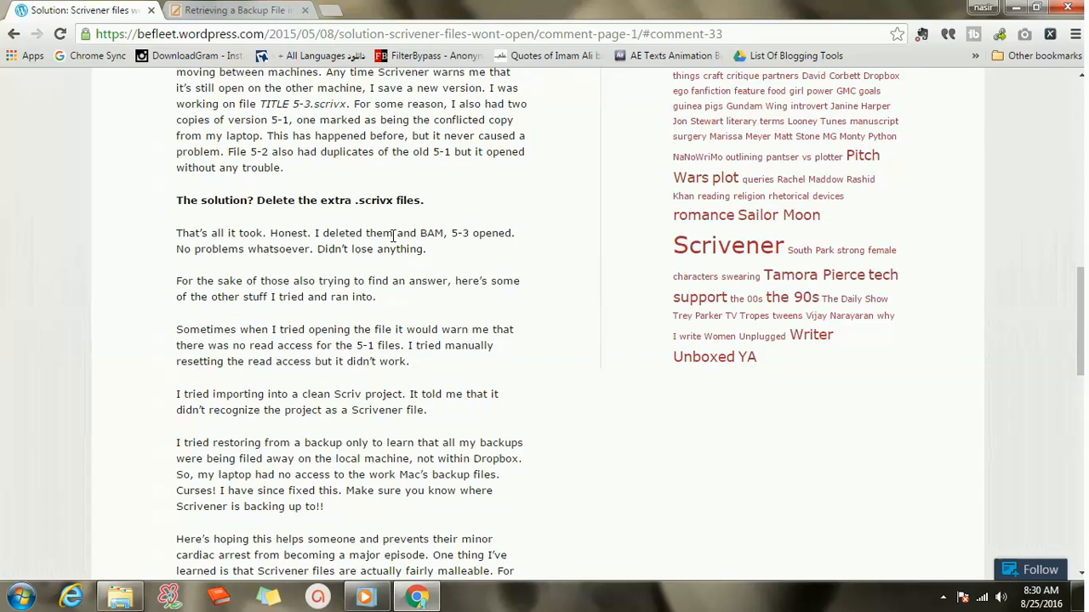
left_click_drag(176, 232, 425, 249)
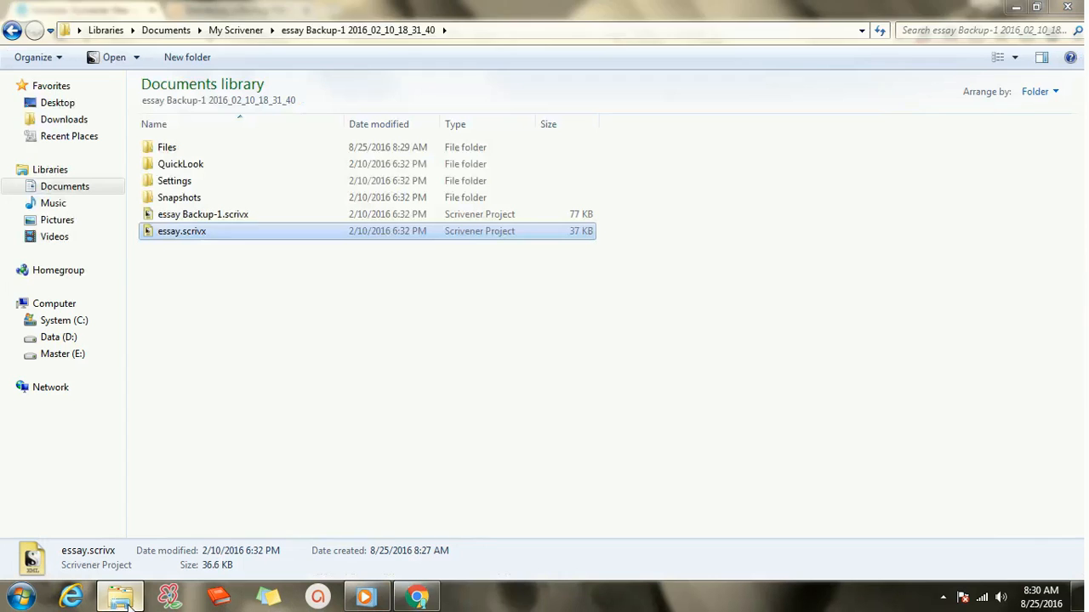
Delete essay Backup-1.scrivx from the extracted backup folder
left_click(203, 213)
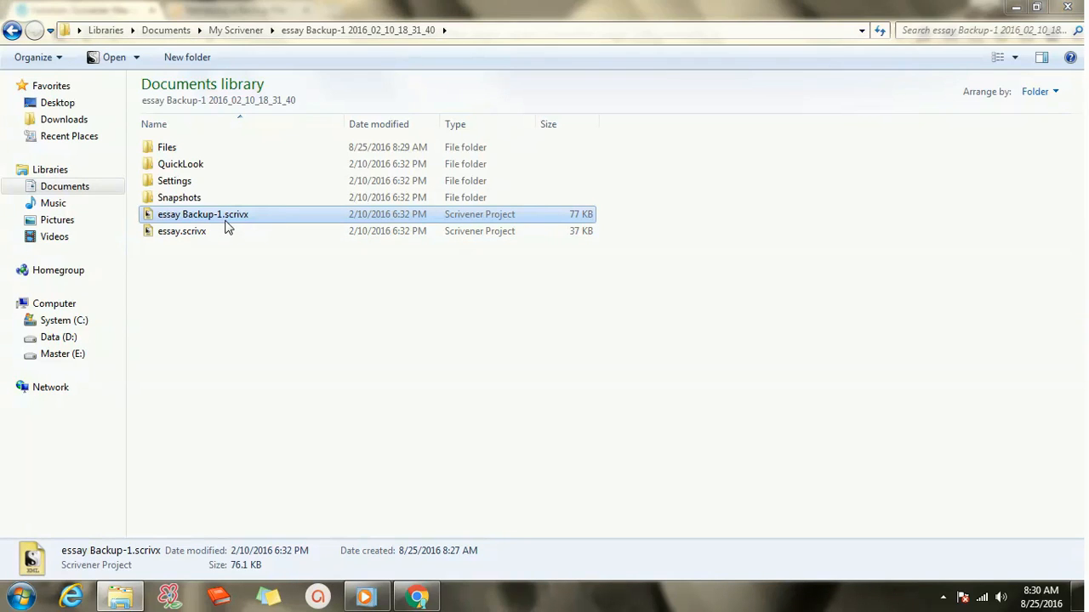
key("Delete")
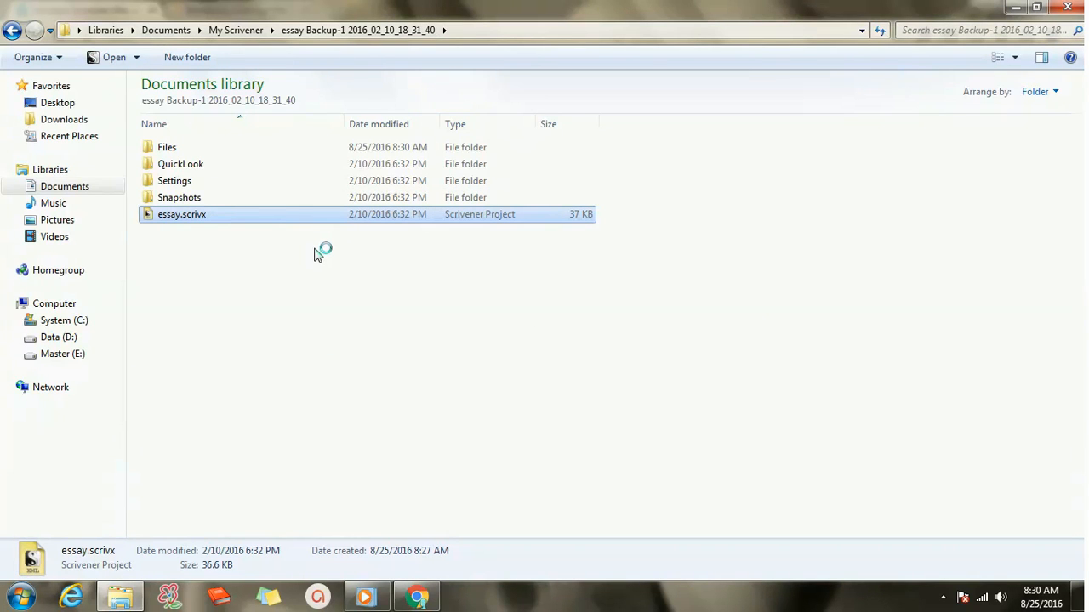
Open essay.scrivx and view the Essay Draft, Research and Snippet corkboards
double_click(181, 213)
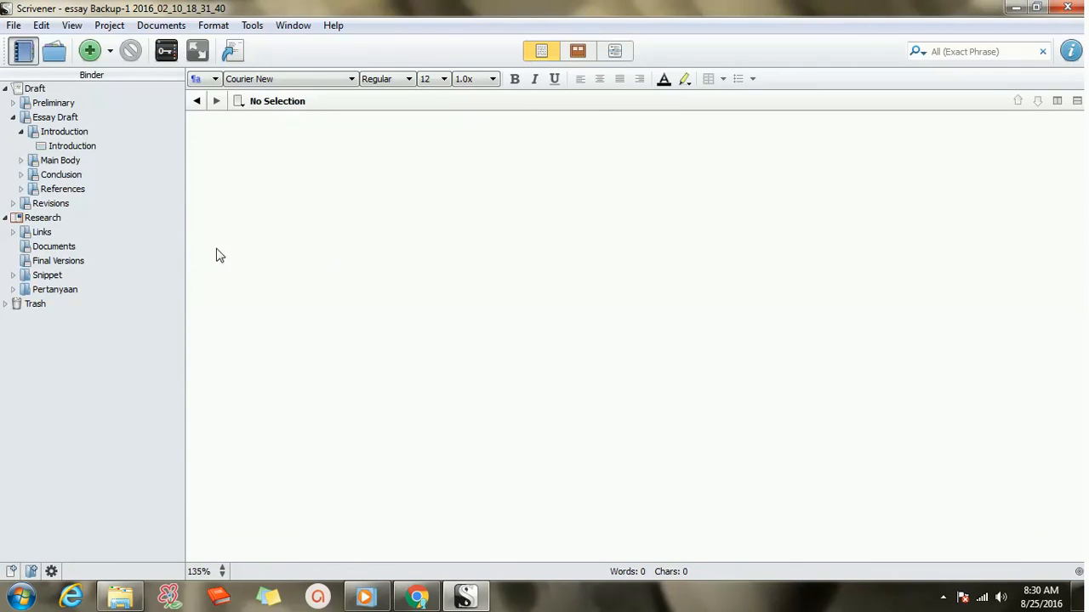
left_click(56, 117)
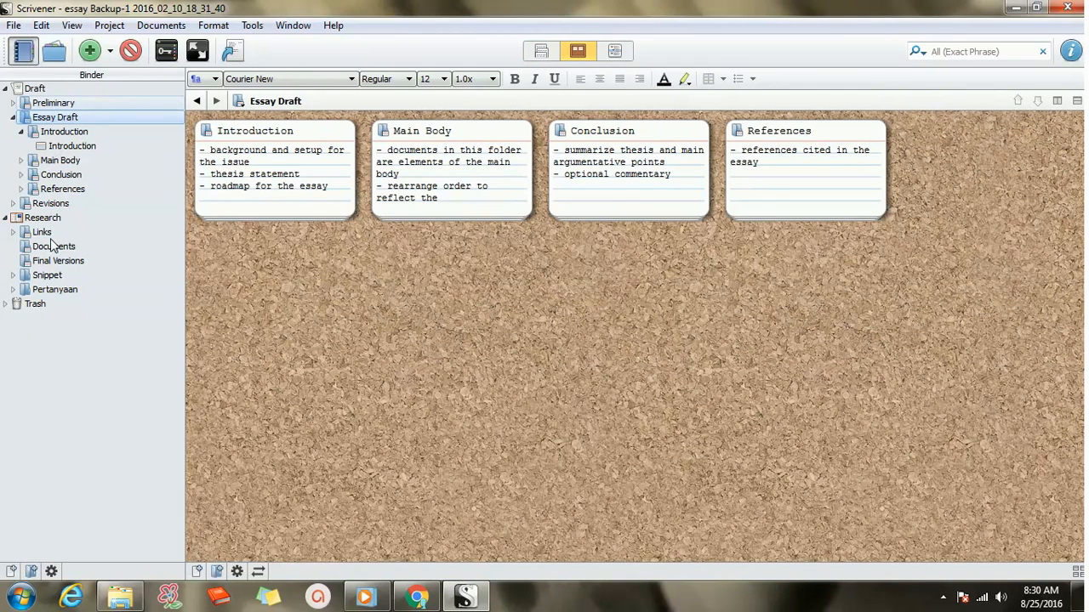
left_click(42, 217)
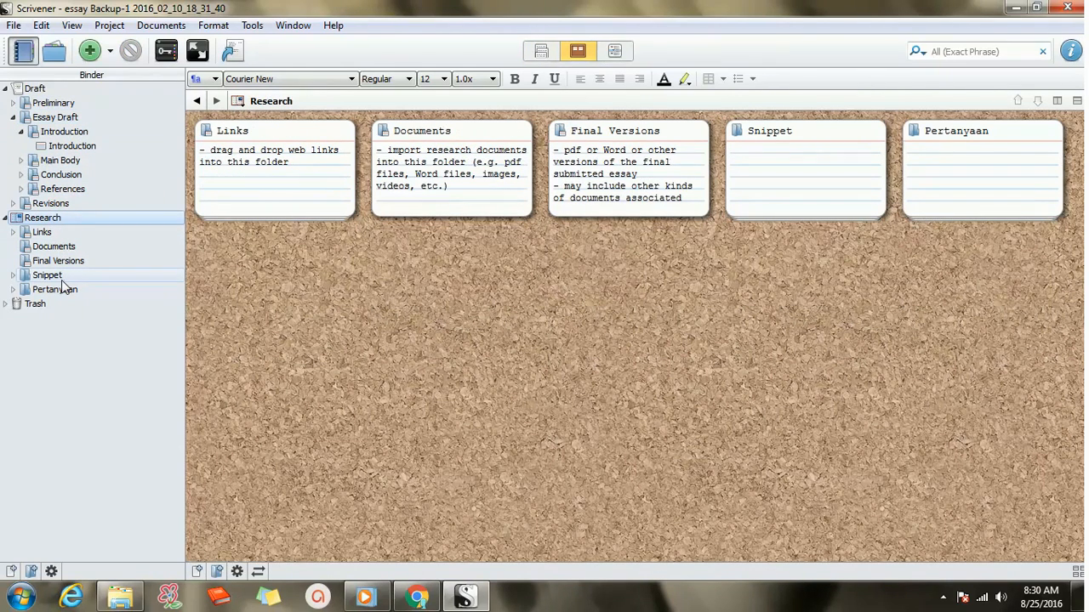
left_click(47, 275)
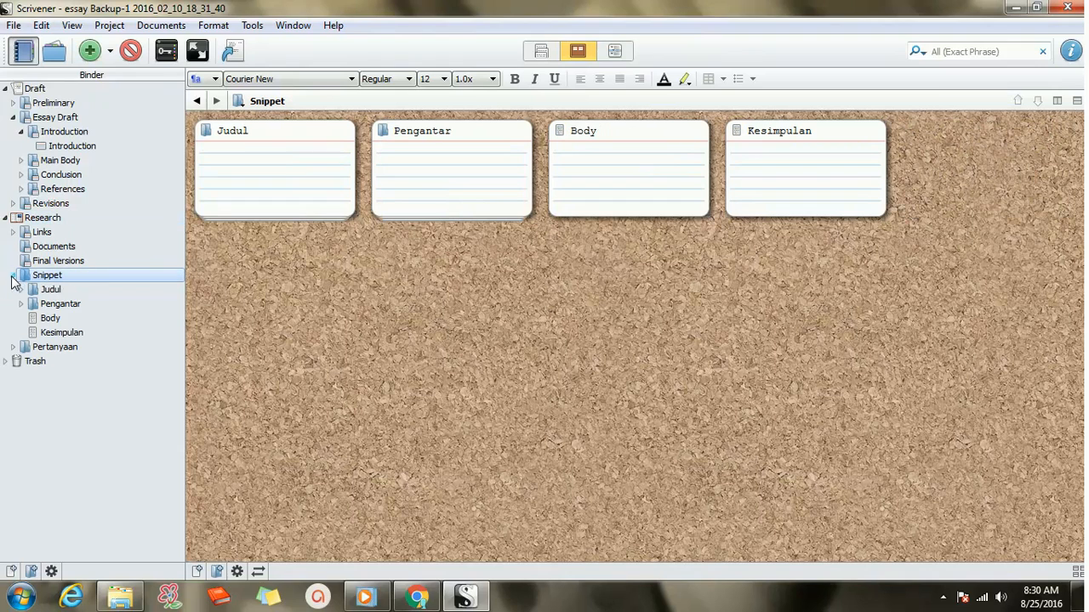
Browse Judul and Pengantar, then read the Peg, Body and Kesimpulan snippets
left_click(50, 289)
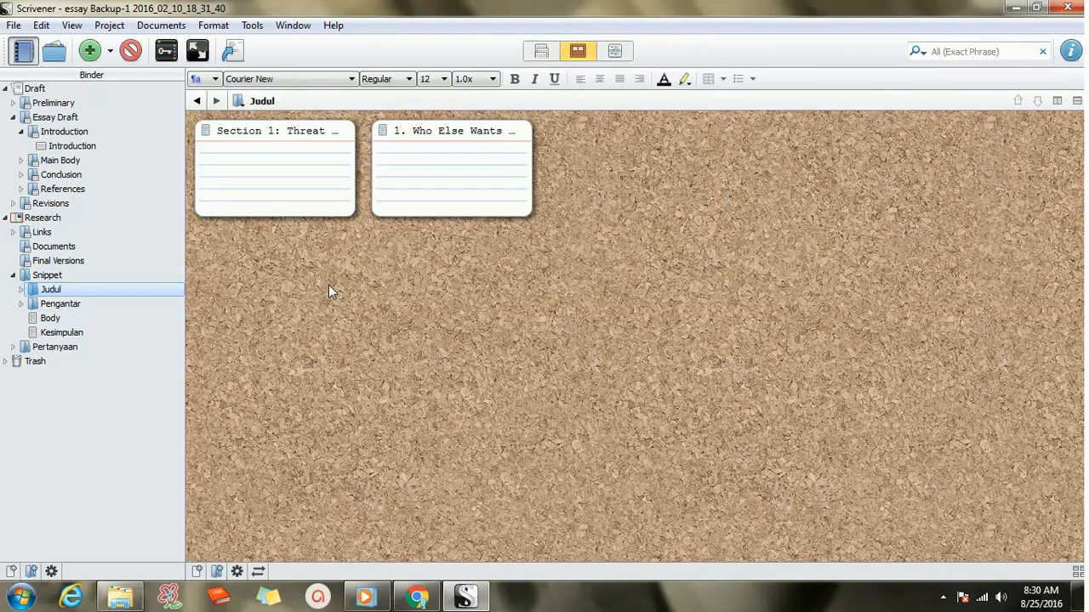
left_click(20, 303)
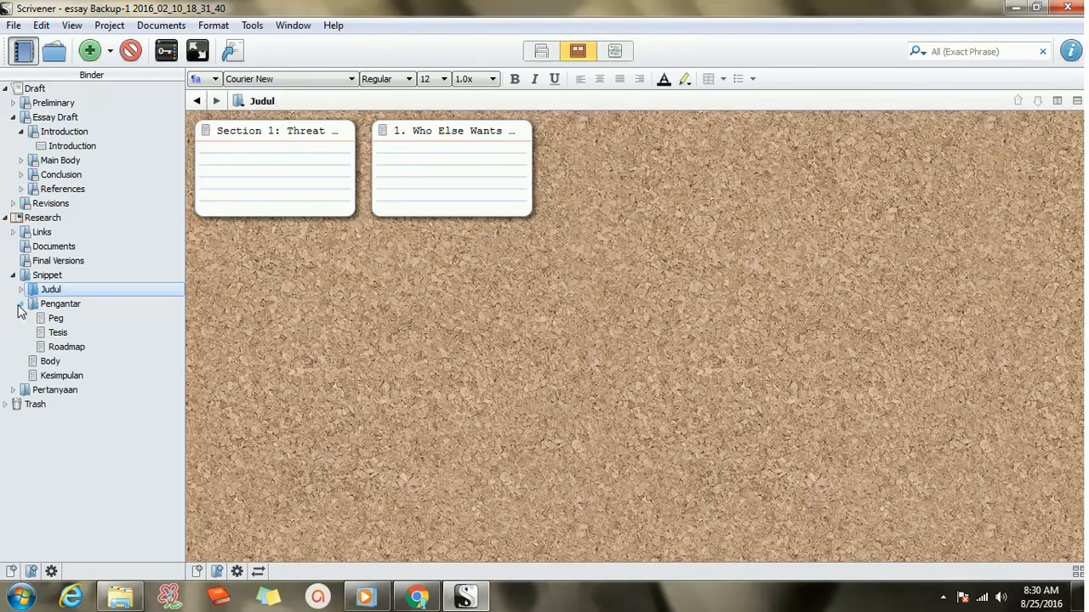
left_click(56, 318)
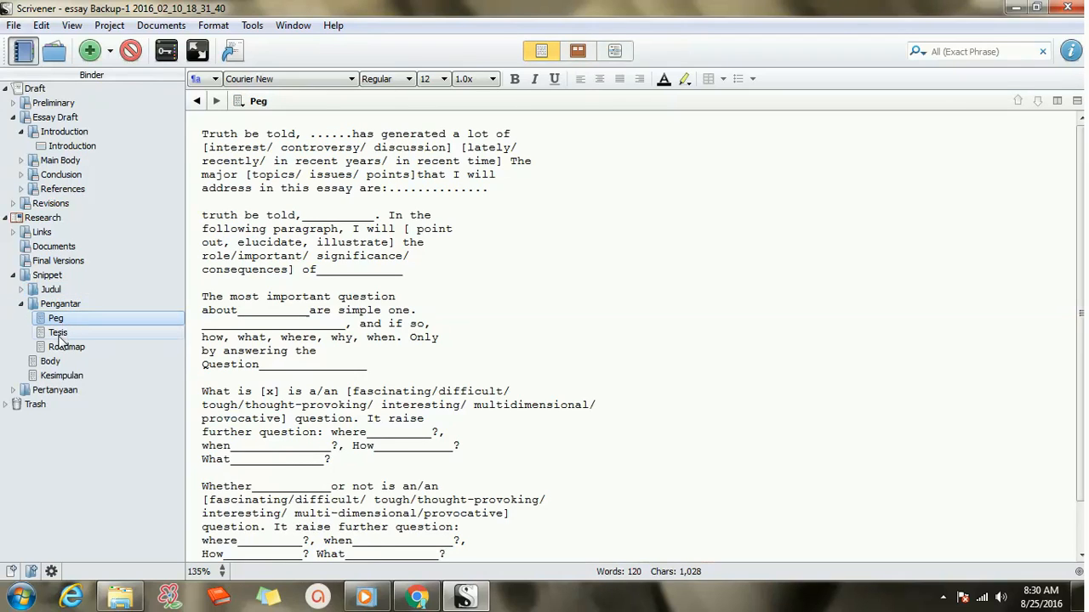
left_click(50, 360)
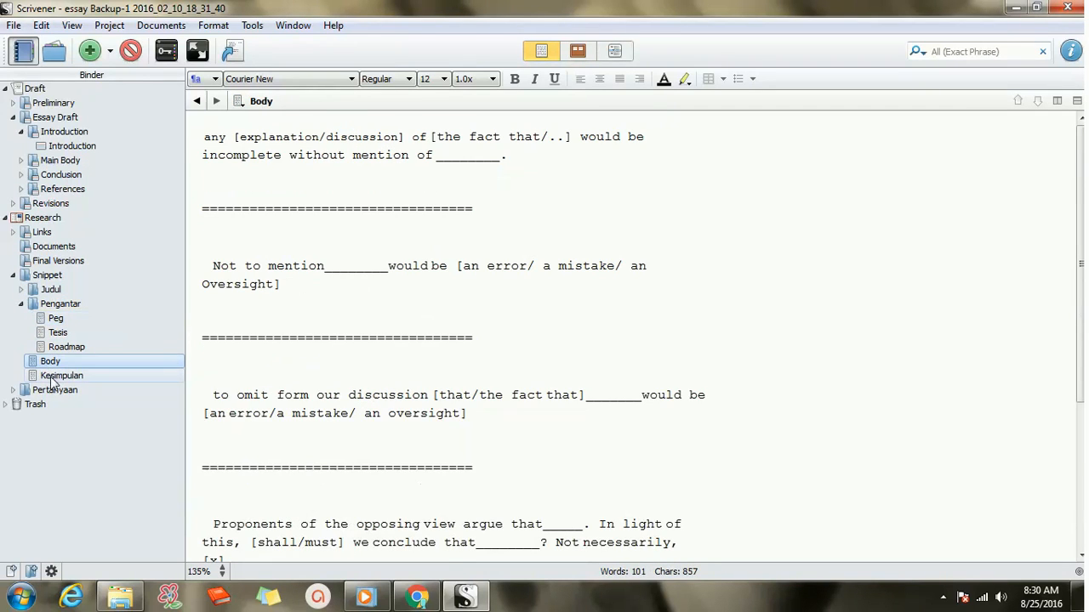
left_click(61, 376)
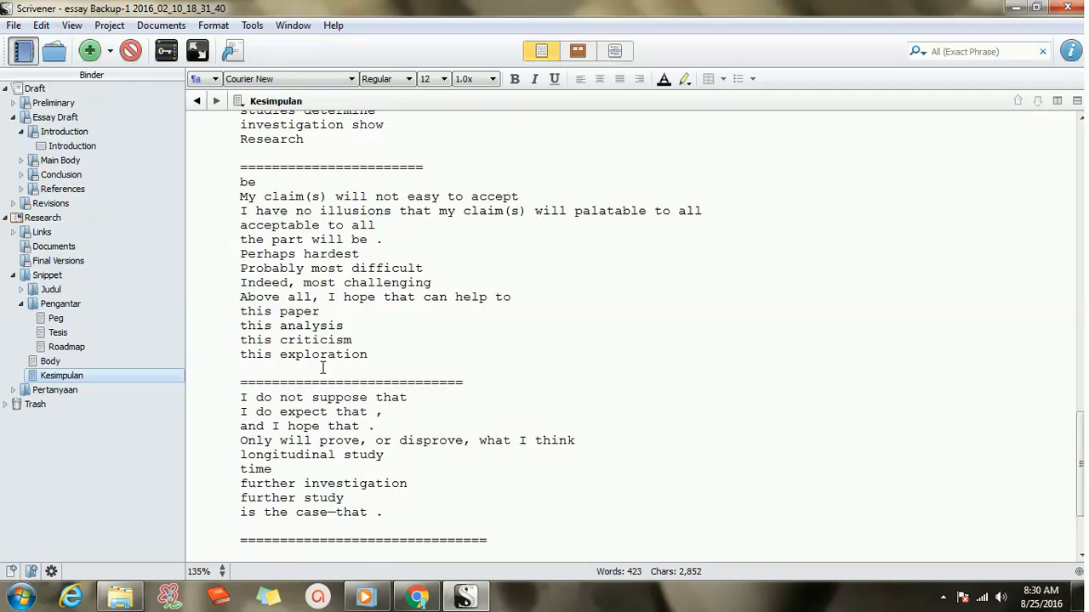